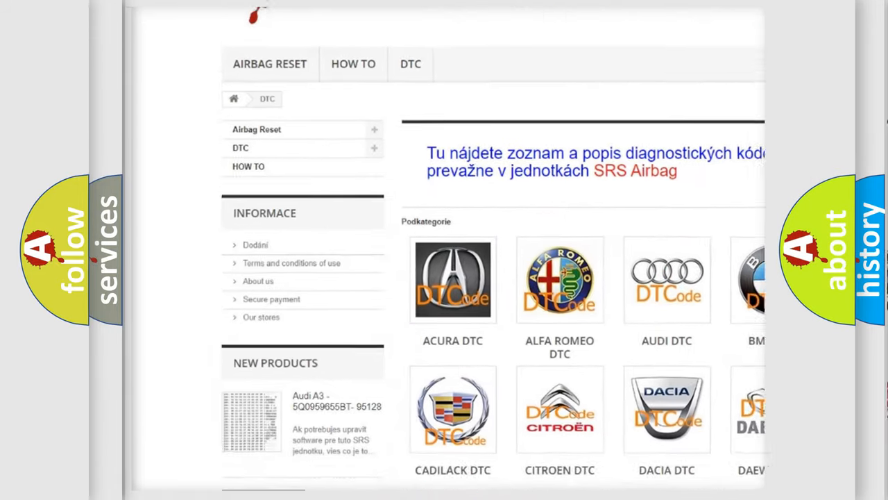
{"action": "scroll", "scroll_direction": "down", "scroll_amount": 3}
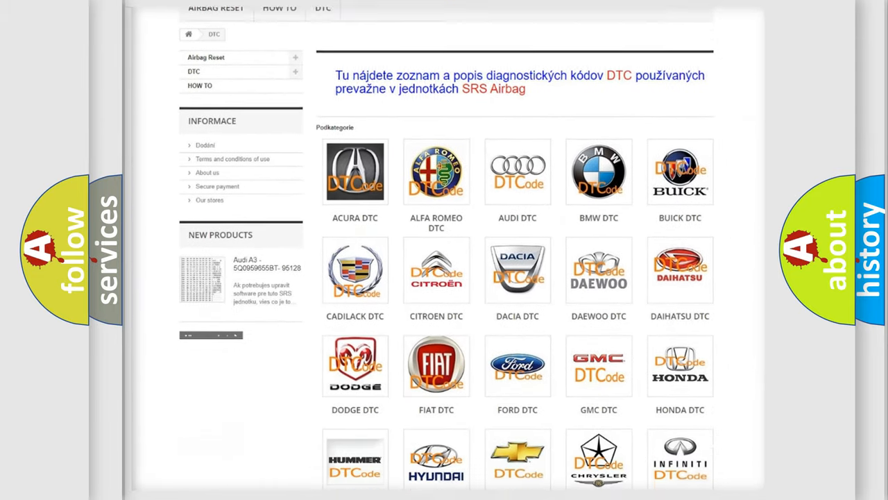
{"action": "scroll", "scroll_direction": "down", "scroll_amount": 3}
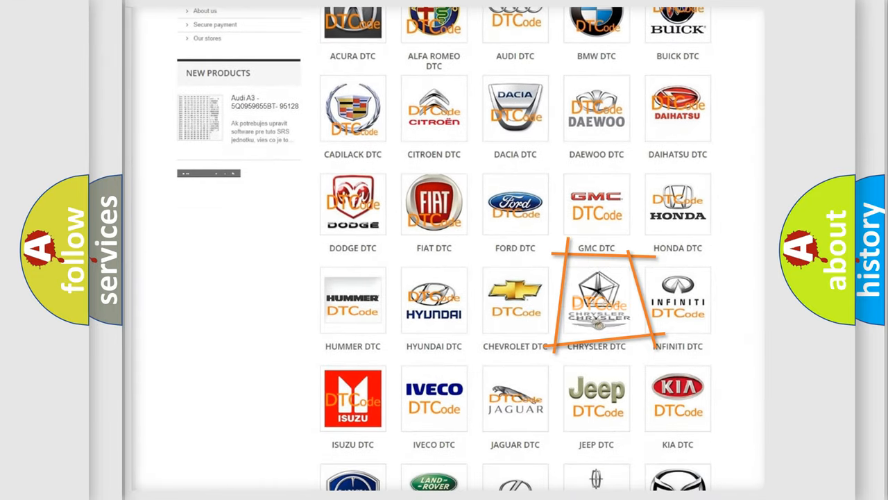